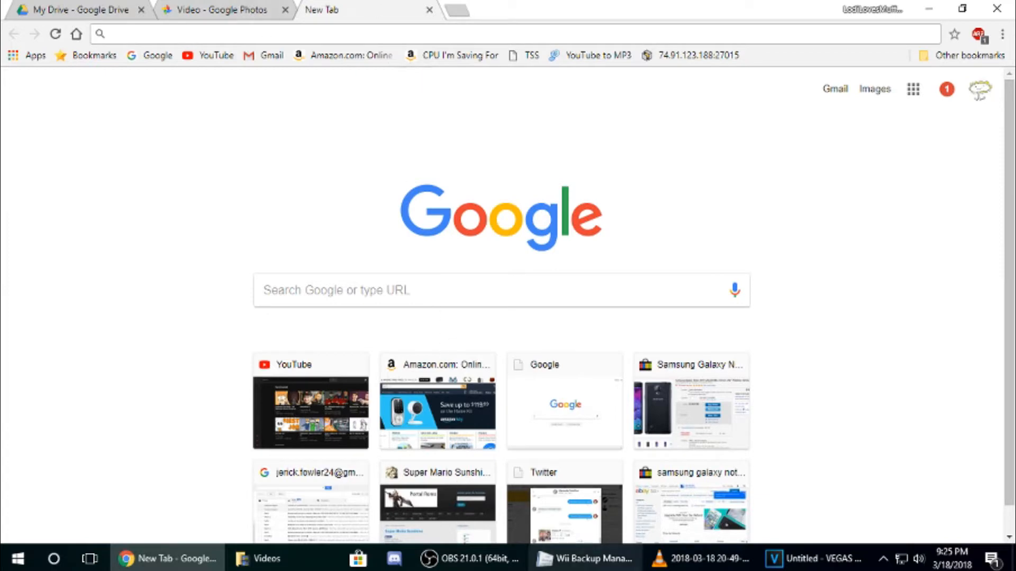
mouse_move(690, 502)
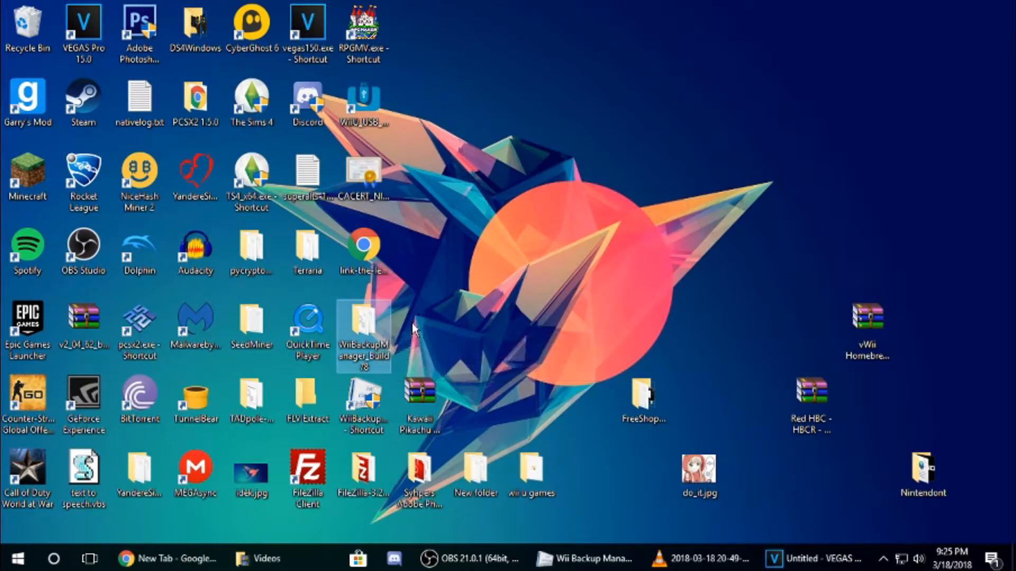
mouse_move(298, 437)
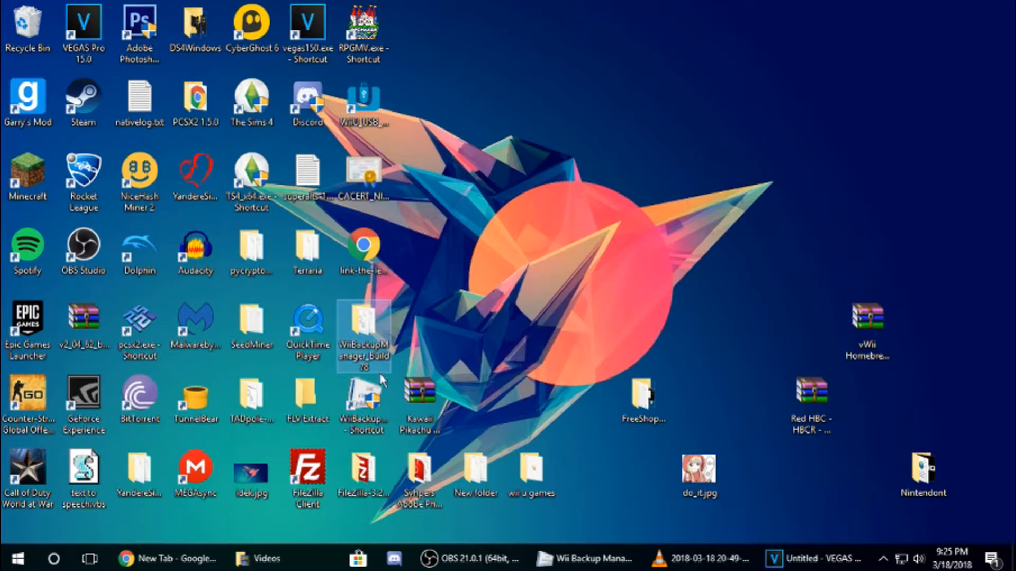
mouse_move(363, 402)
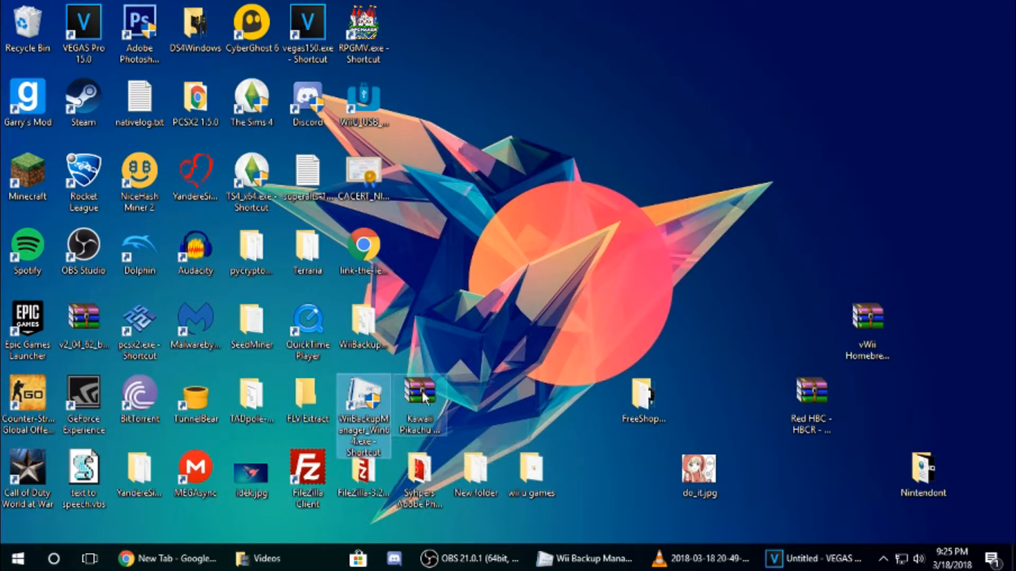
mouse_move(85, 477)
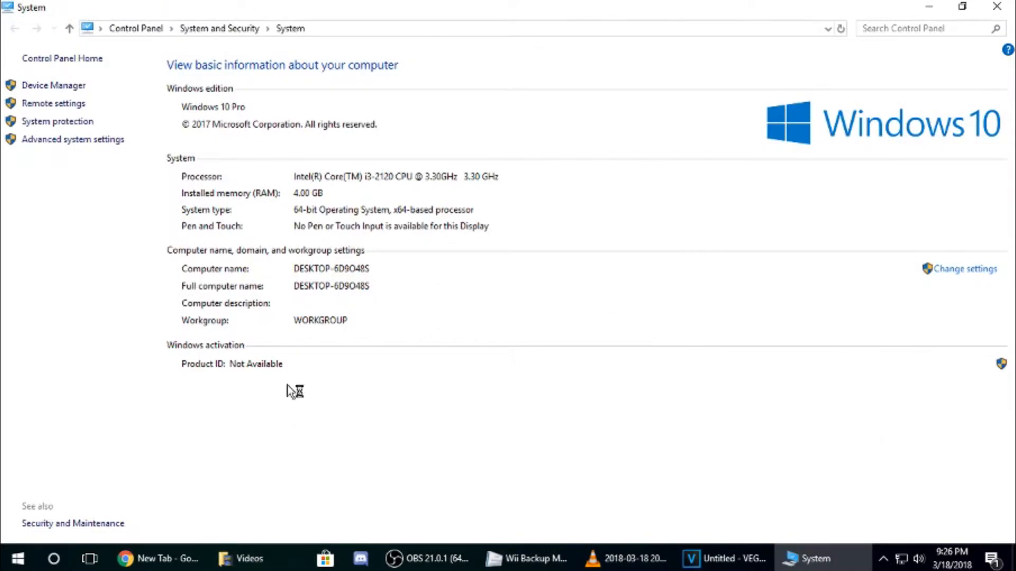
mouse_move(389, 169)
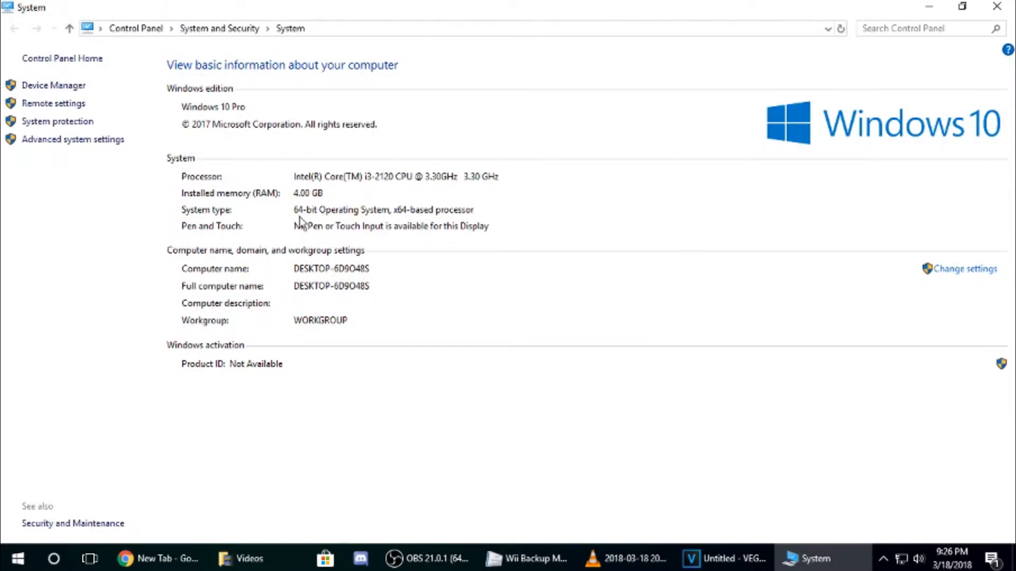
mouse_move(916, 438)
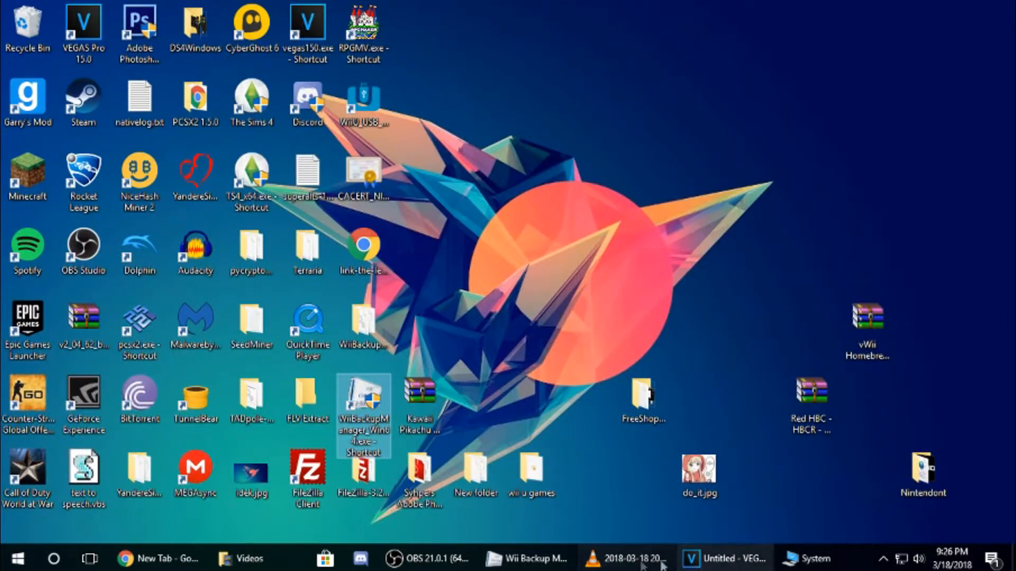
Bring Wii Backup Manager forward, then switch to the File Explorer Videos folder
left_click(525, 558)
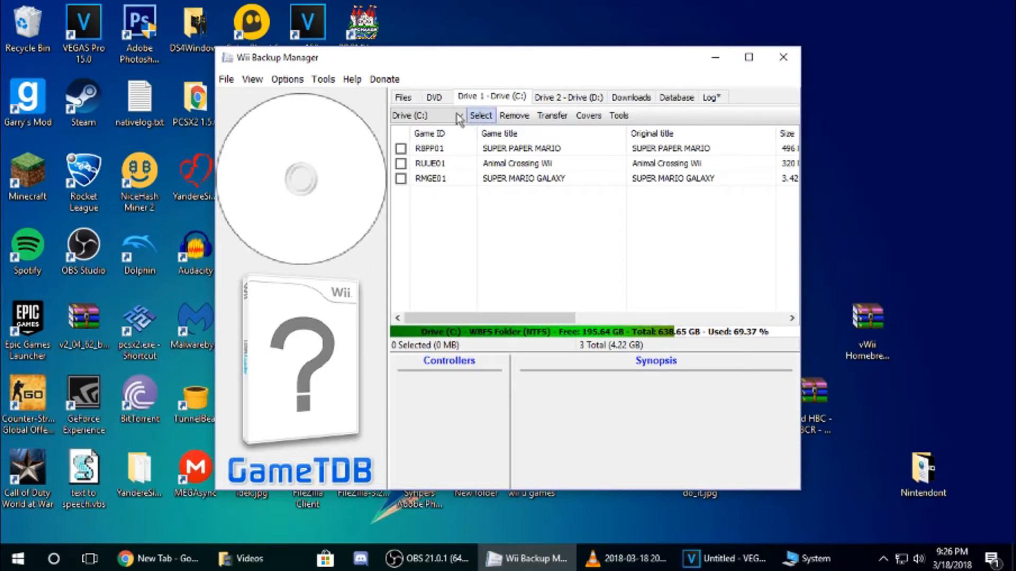
mouse_move(510, 103)
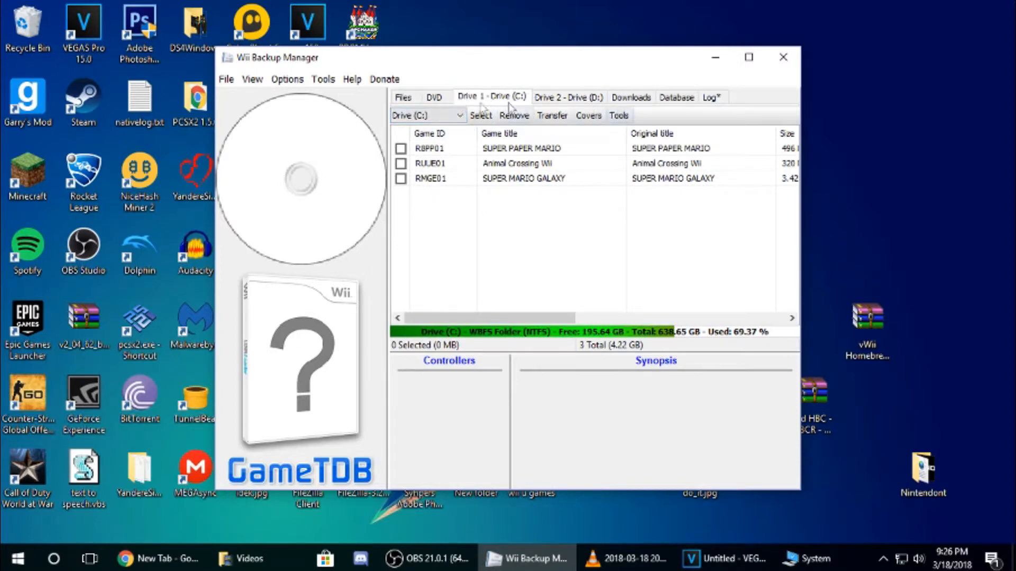
left_click(245, 559)
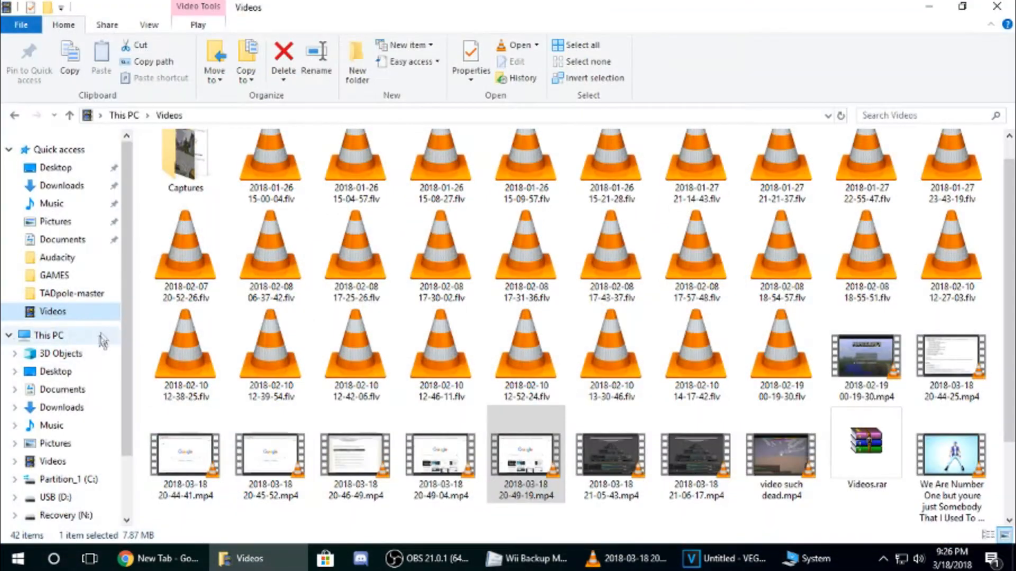
Browse the C: drive's WBFS folder and the USB D: drive, then return to Wii Backup Manager
left_click(66, 479)
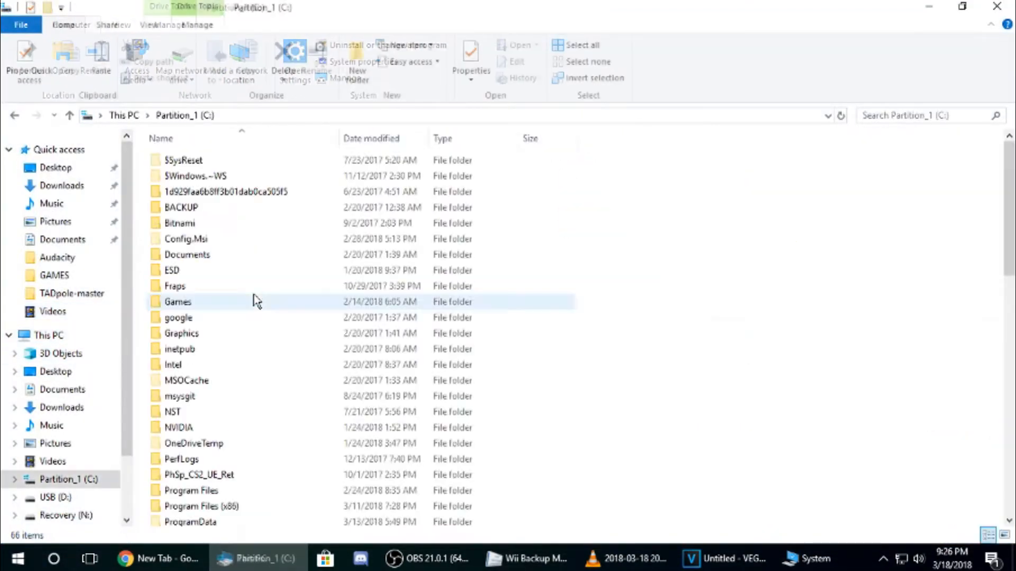
scroll("down", 3)
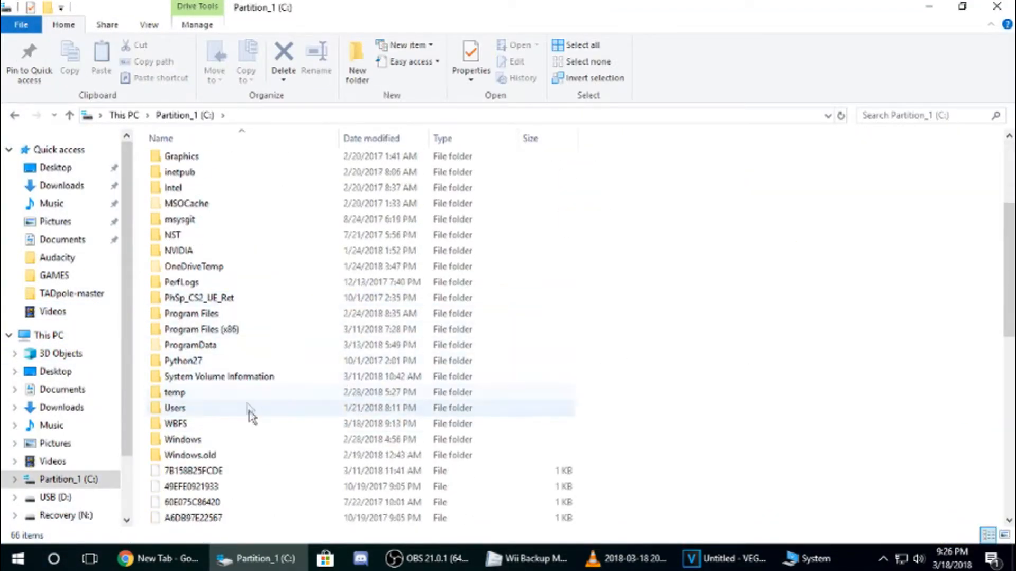
left_click(193, 470)
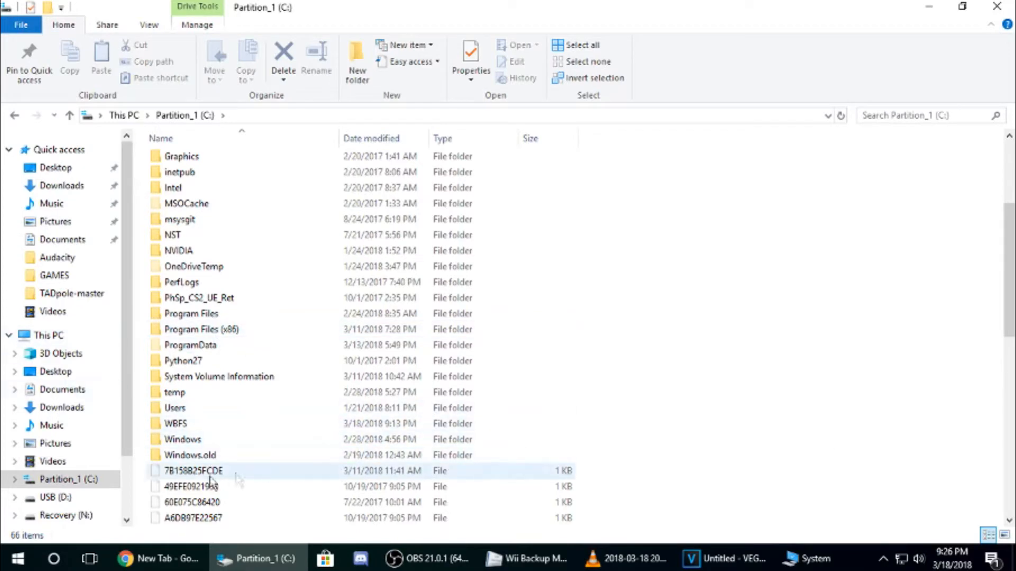
left_click(54, 497)
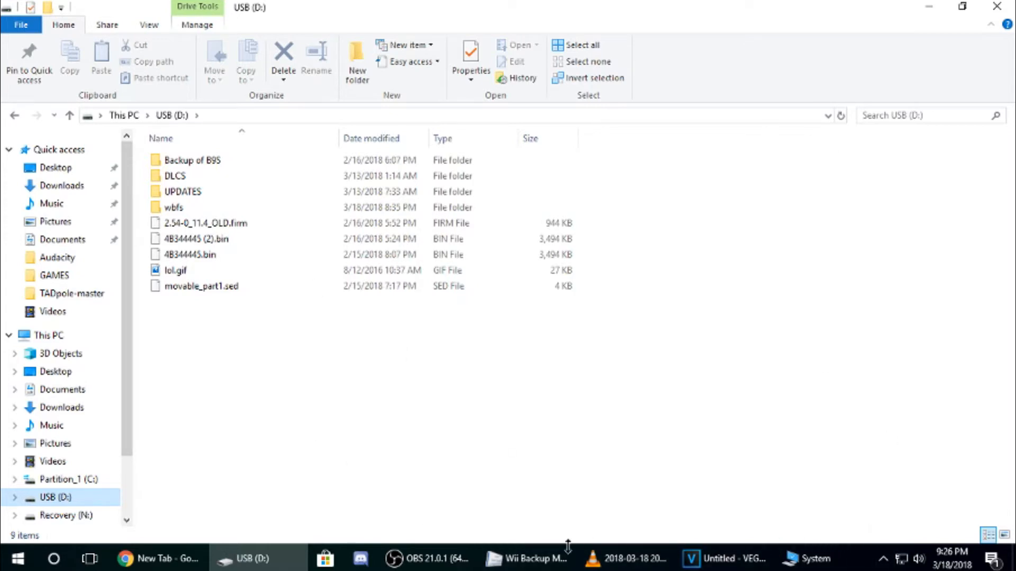
left_click(526, 558)
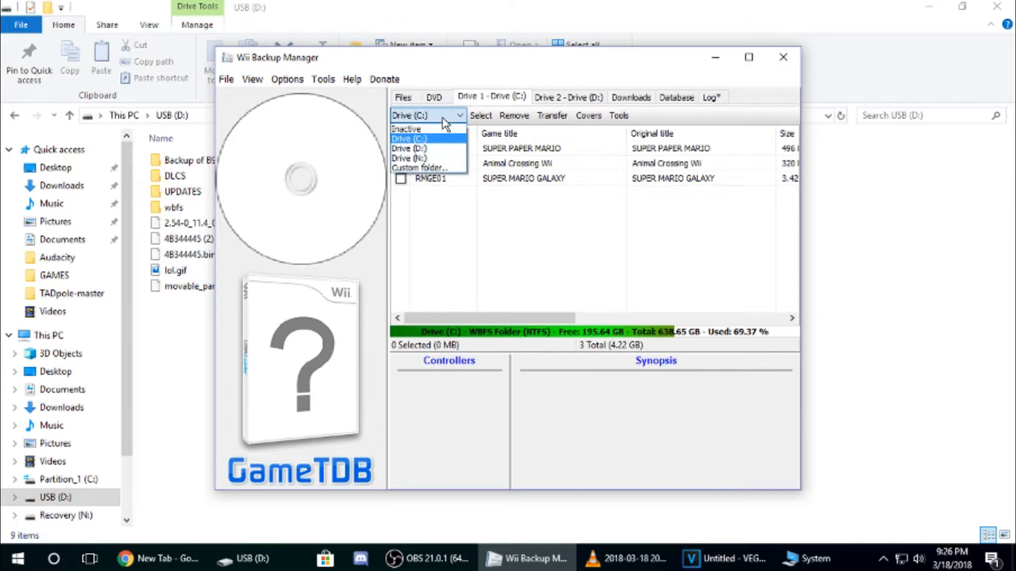
Check Drive 2's games, then tick Animal Crossing Wii on Drive 1 and transfer it to drive 2
left_click(408, 148)
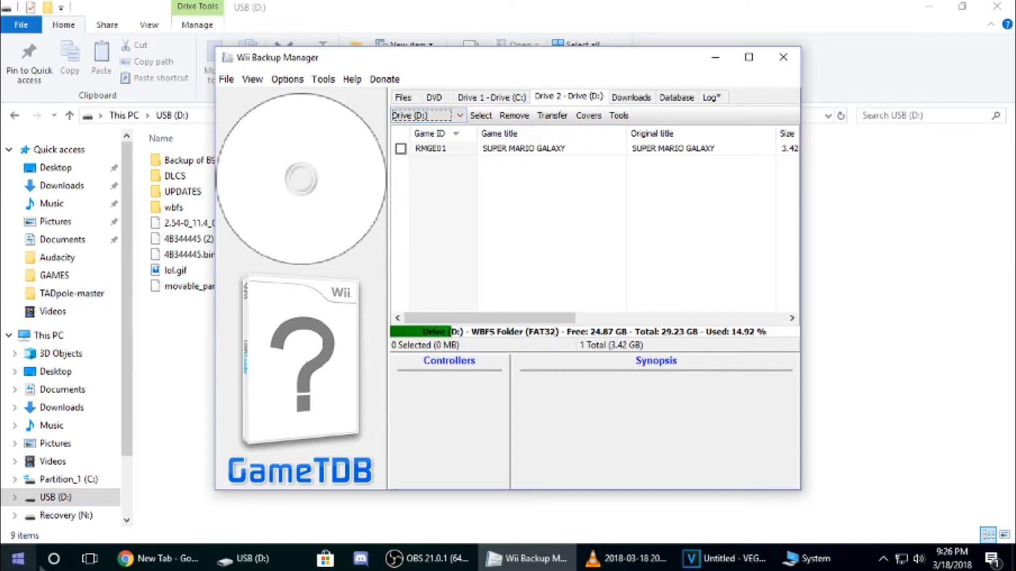
left_click(491, 96)
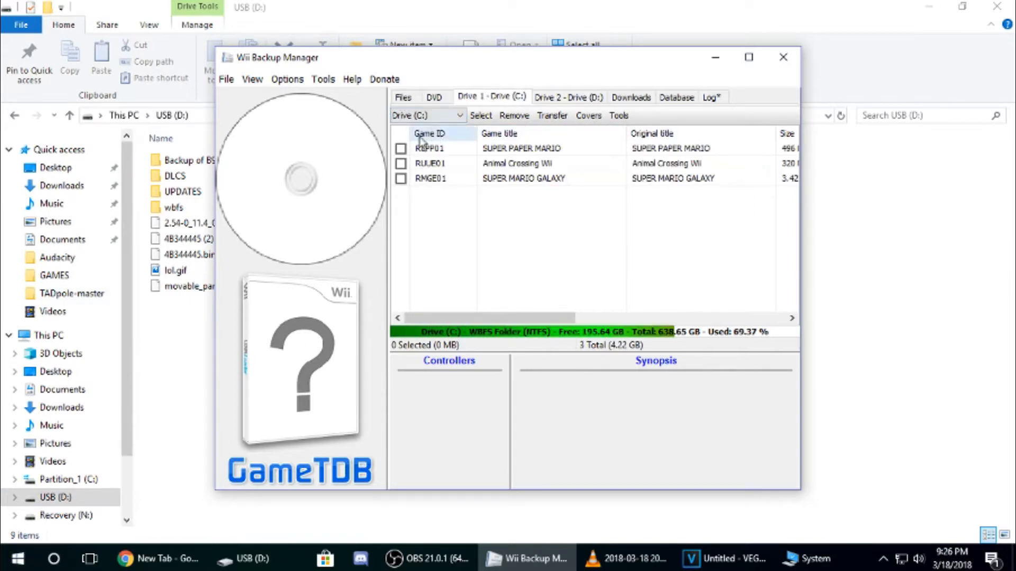
left_click(401, 164)
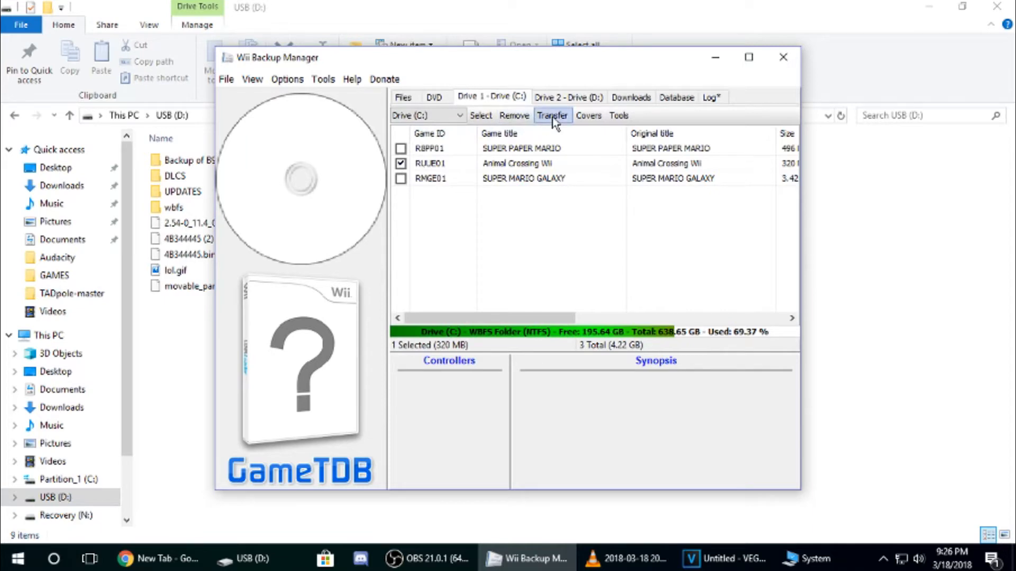
left_click(552, 115)
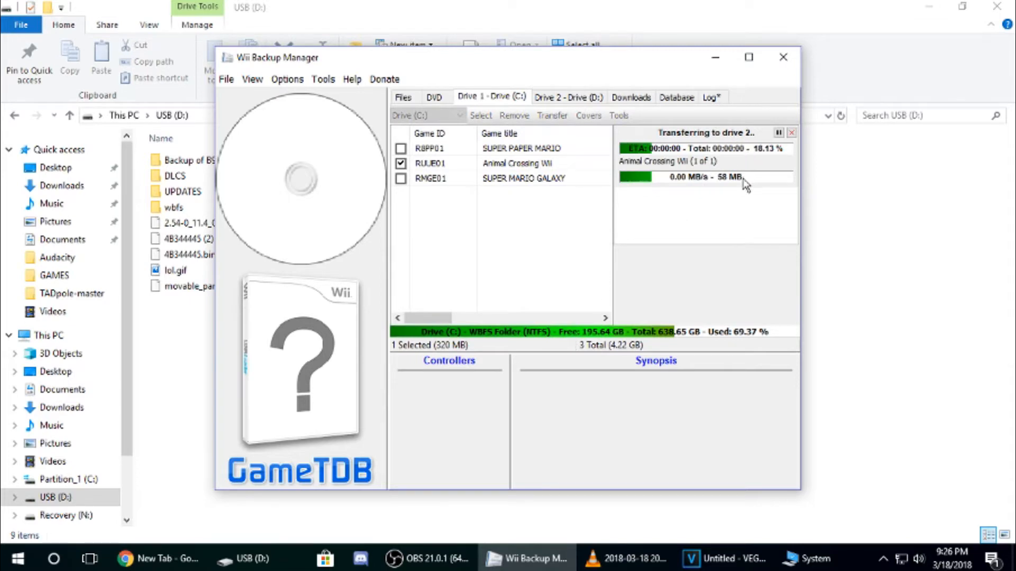
mouse_move(727, 196)
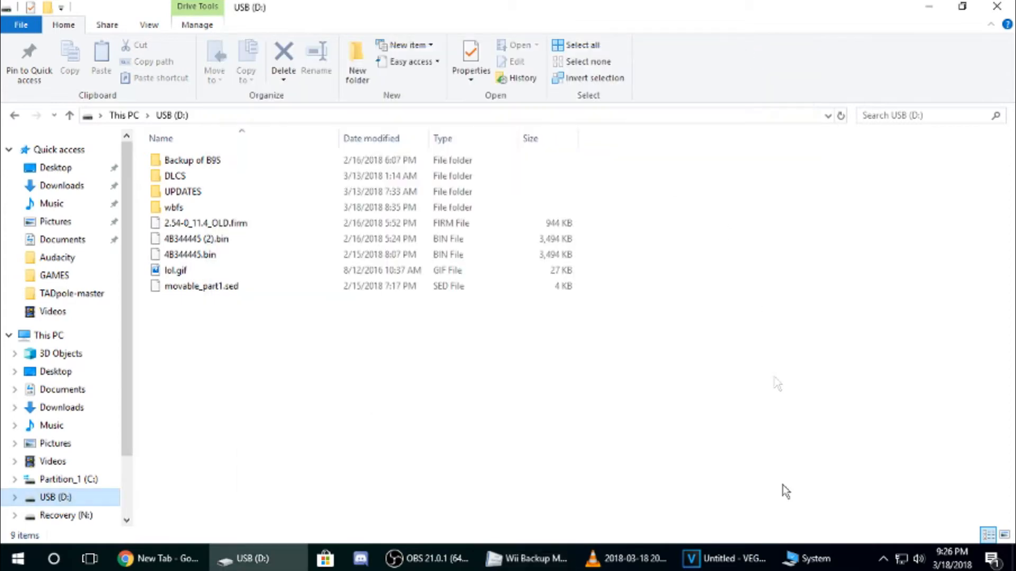
Maximize Wii Backup Manager until the transfer finishes, then eject USB (D:) from Explorer
left_click(525, 559)
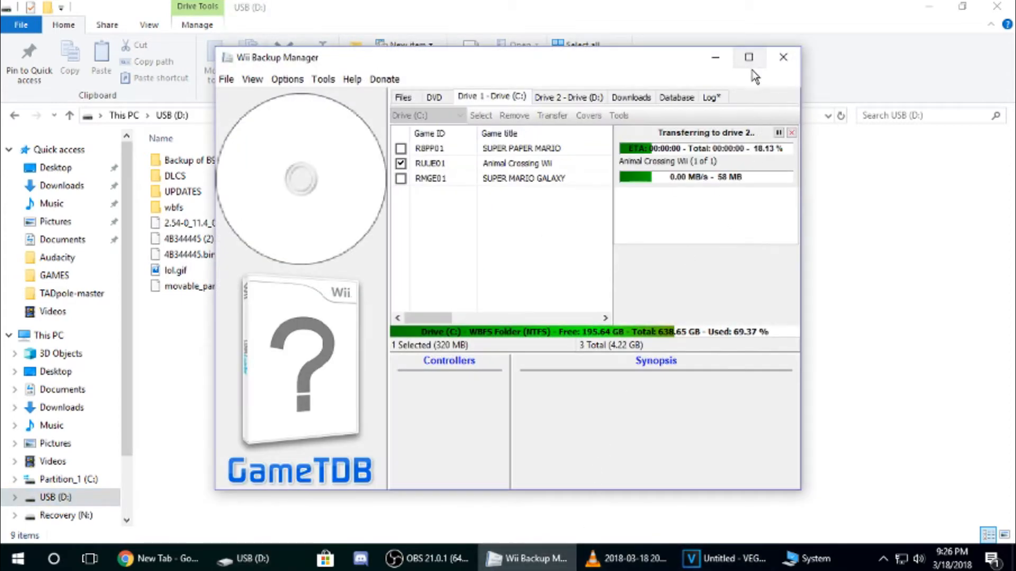
left_click(749, 57)
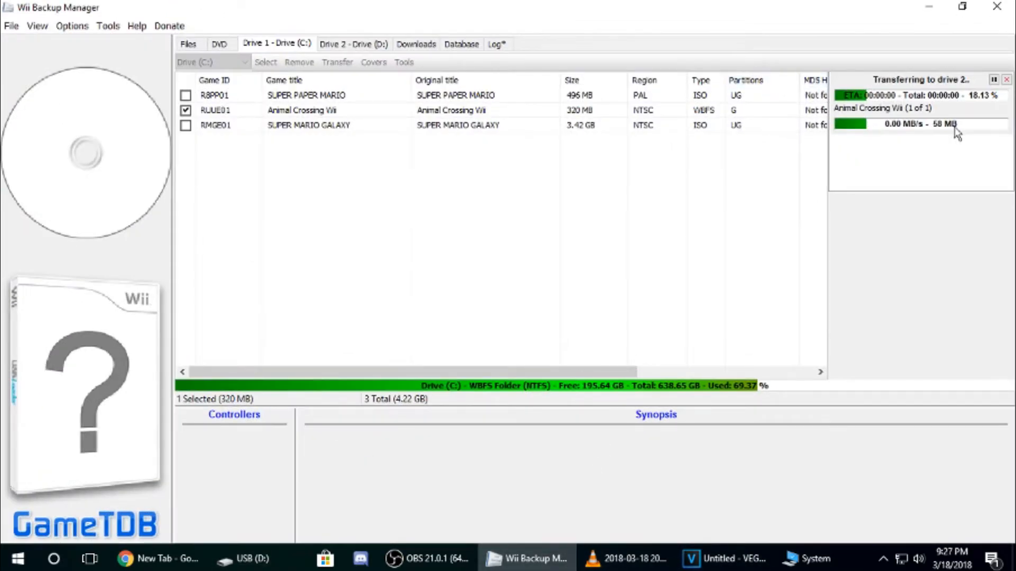
mouse_move(922, 189)
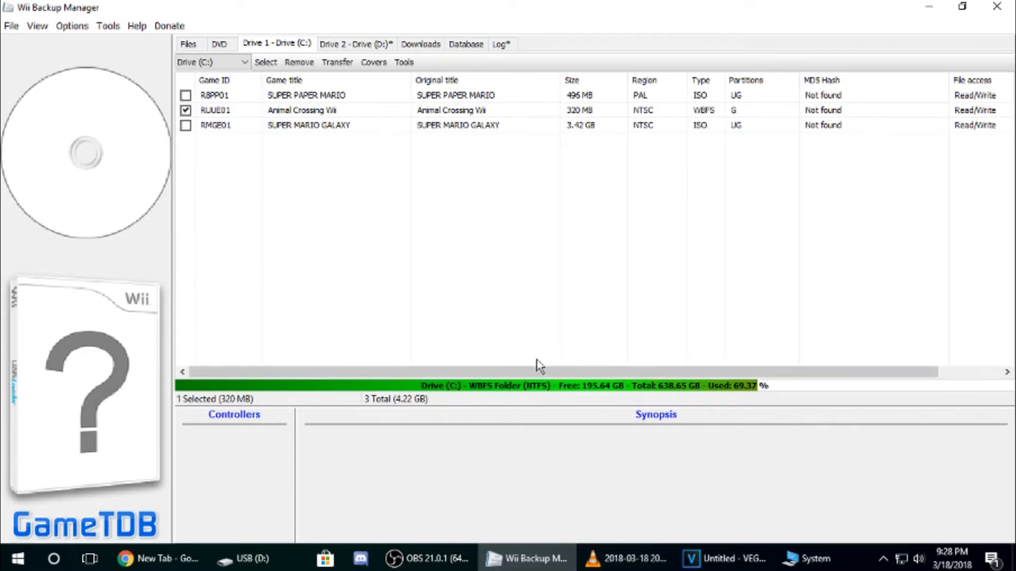
mouse_move(266, 559)
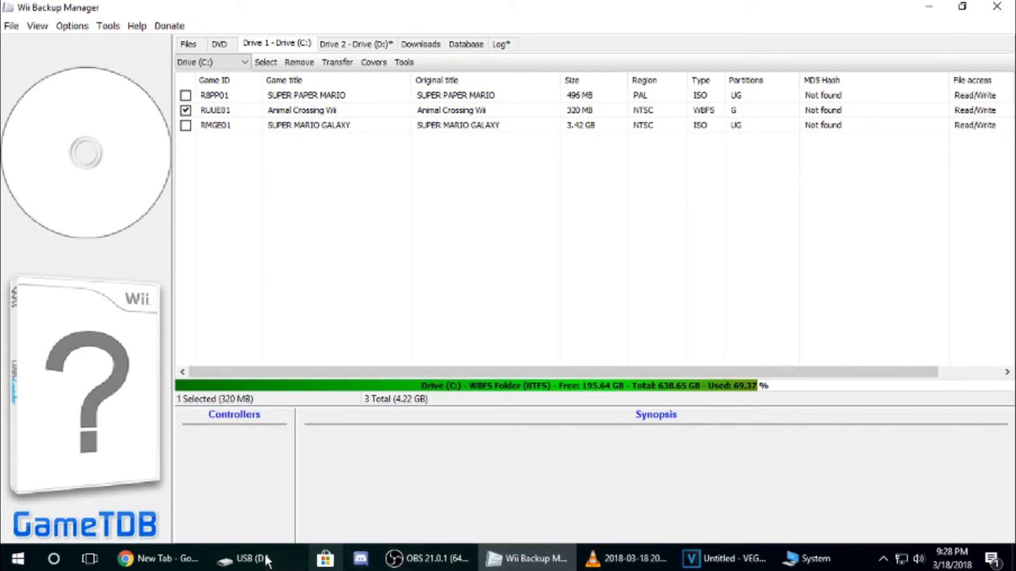
right_click(50, 497)
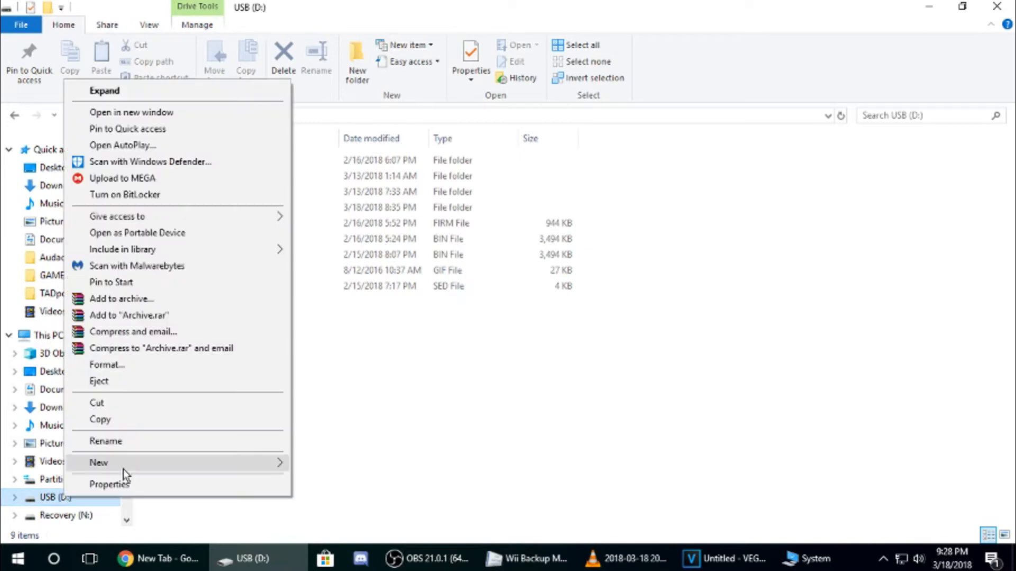
left_click(99, 381)
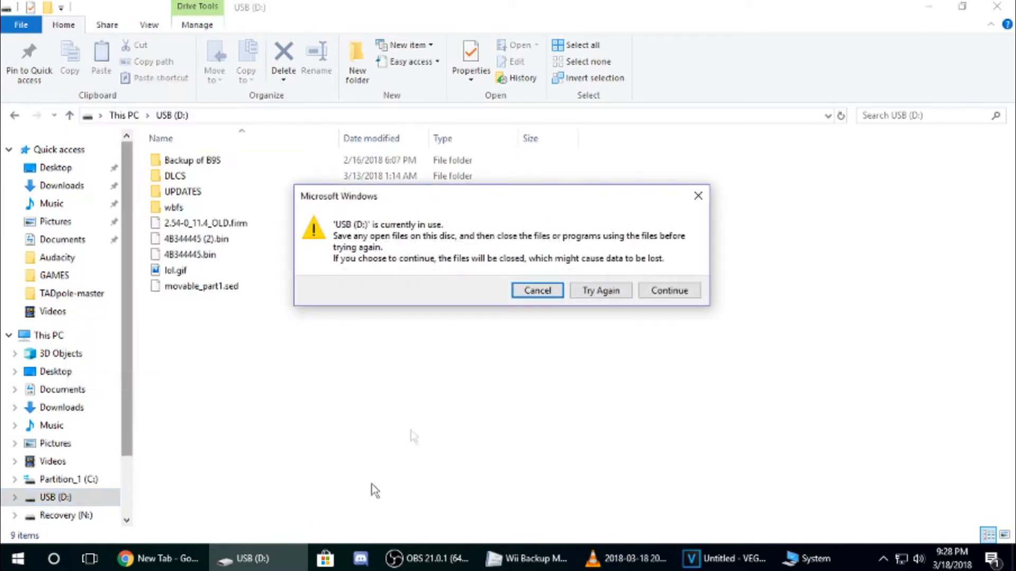